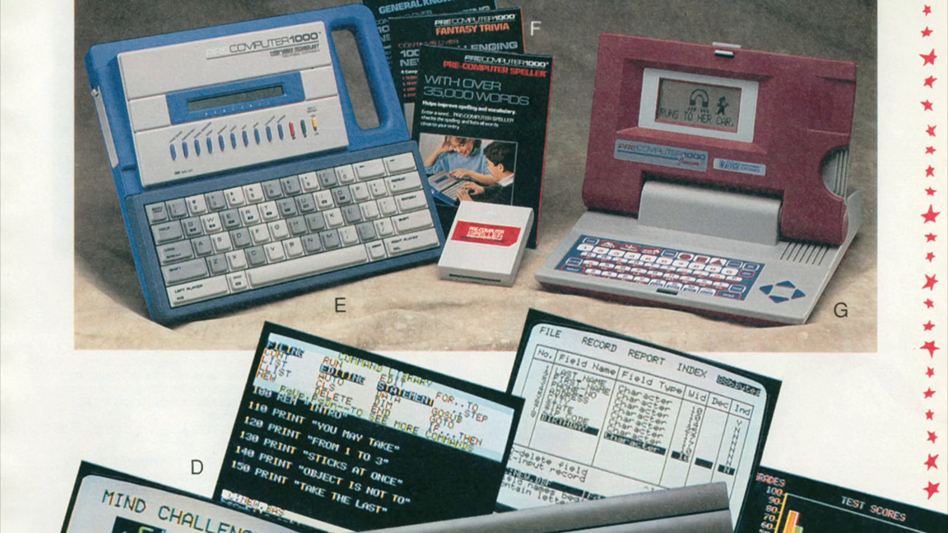
Scroll the catalog scans from the VTech PreComputer page to the Sears desktop PCs page.
scroll(down, 3)
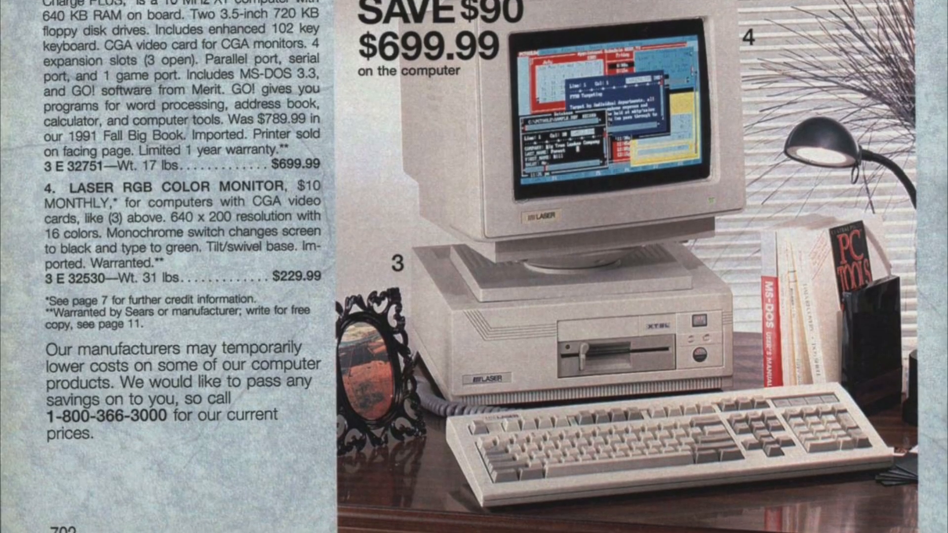
scroll(down, 3)
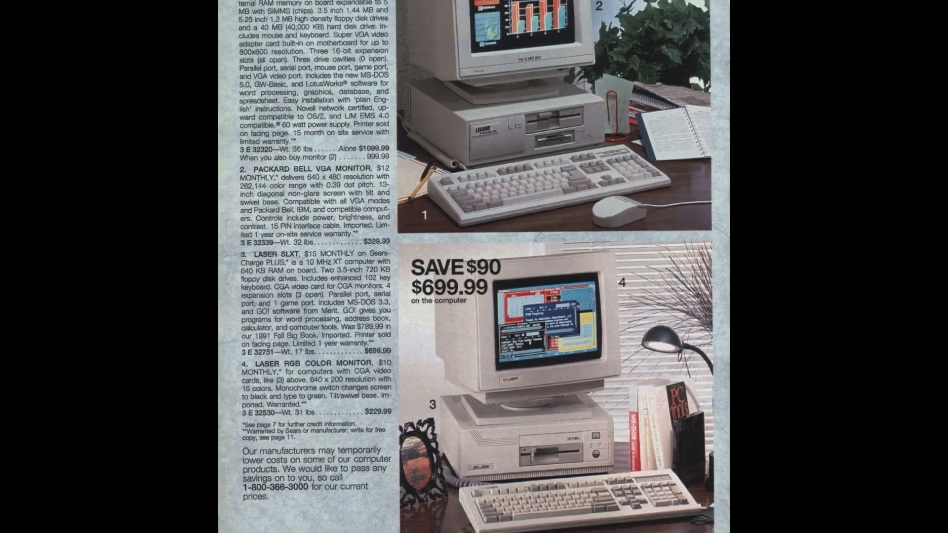
scroll(down, 3)
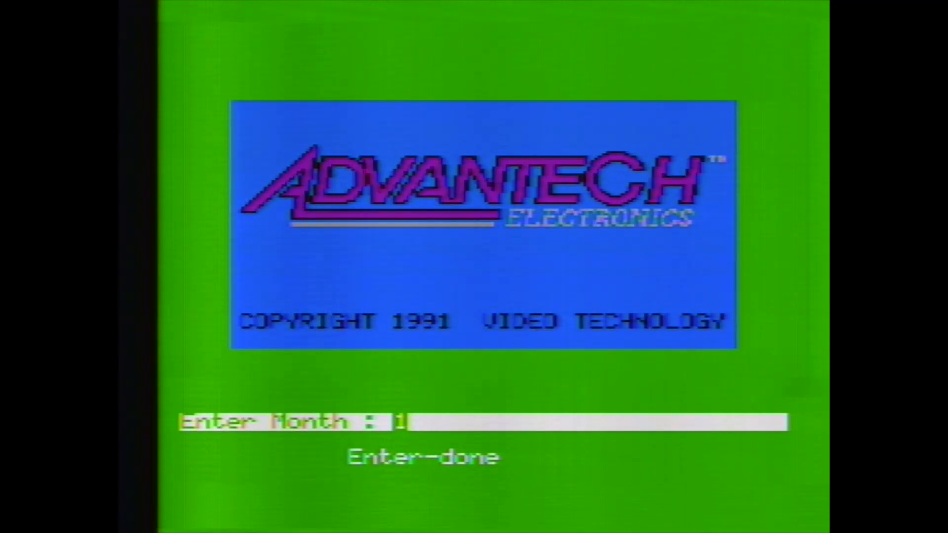
Confirm month 1 and day 1 at the startup date prompts.
key(enter)
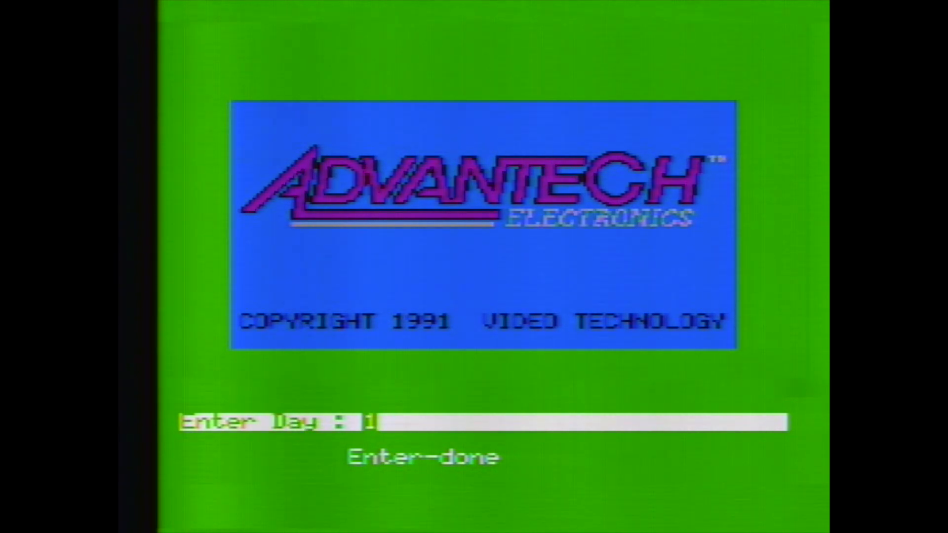
key(enter)
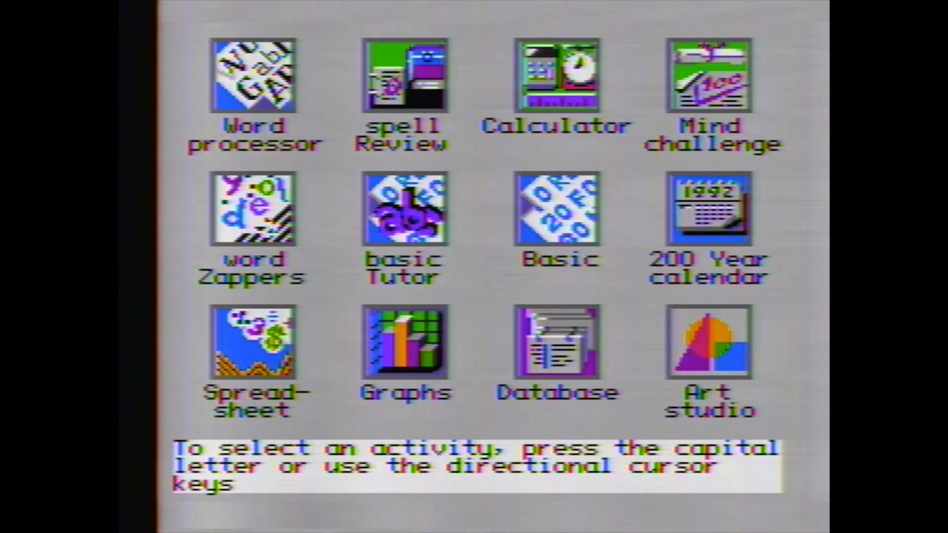
Select the Word processor icon to get a blank new document.
click(254, 75)
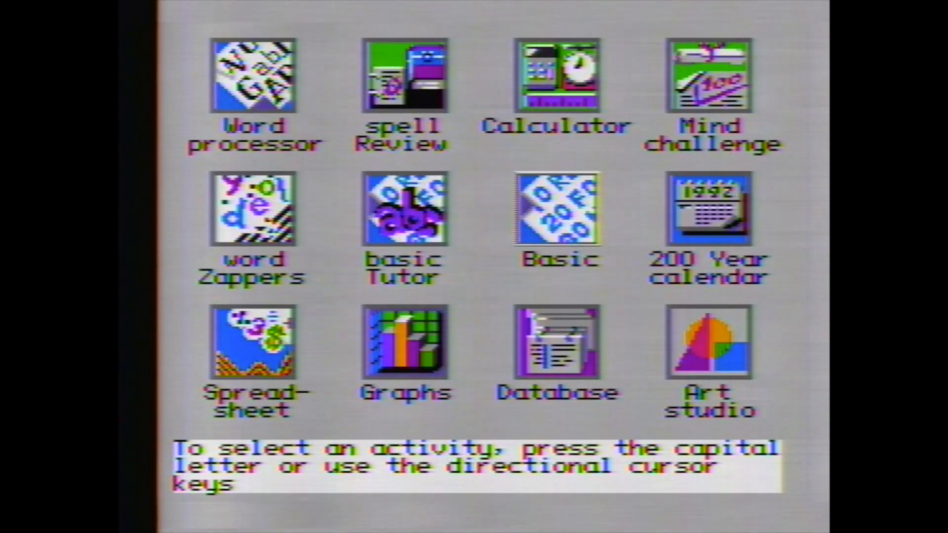
click(708, 208)
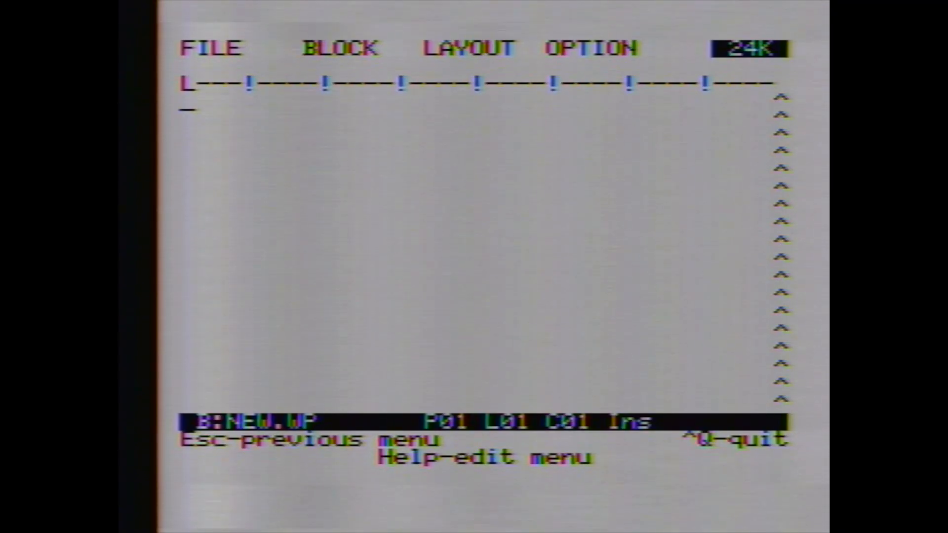
Choose Load from the FILE menu to list the three files on drive B.
click(211, 48)
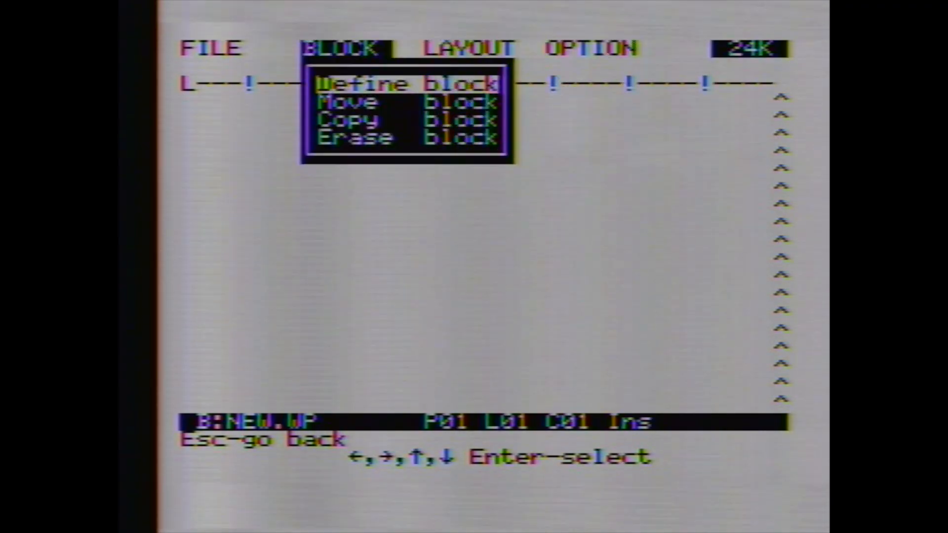
click(211, 47)
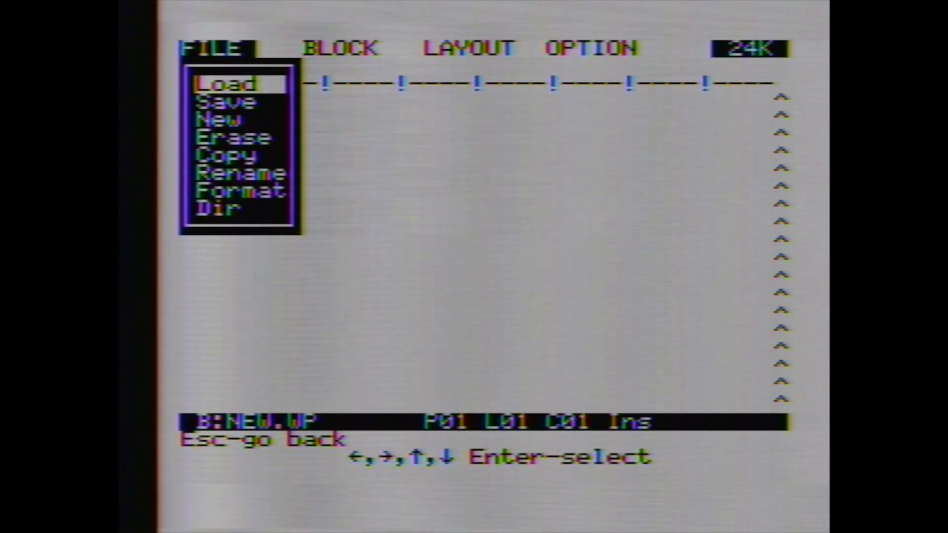
key(Down)
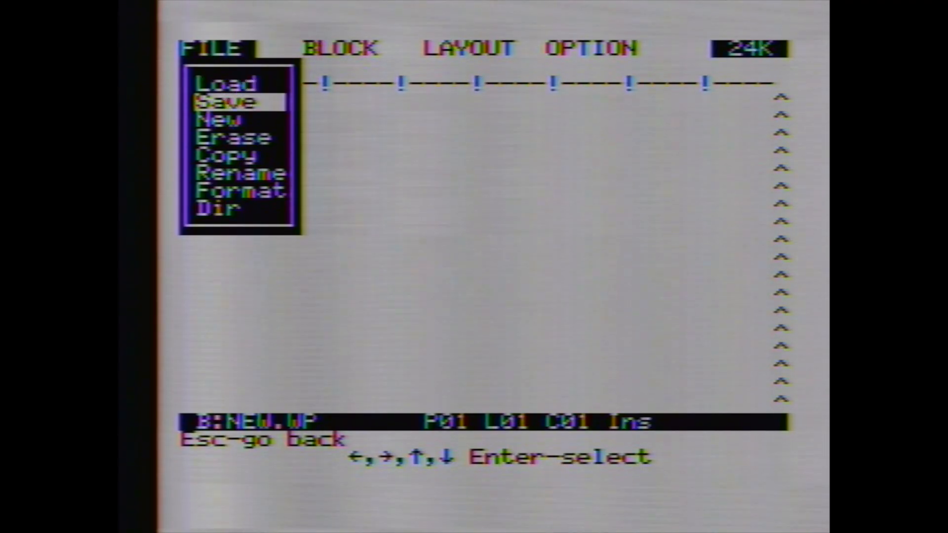
key(up)
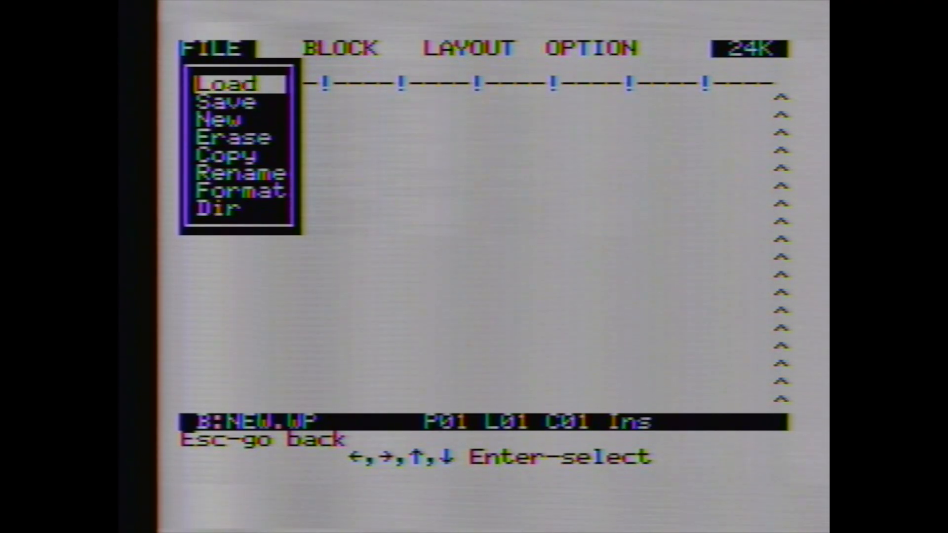
key(enter)
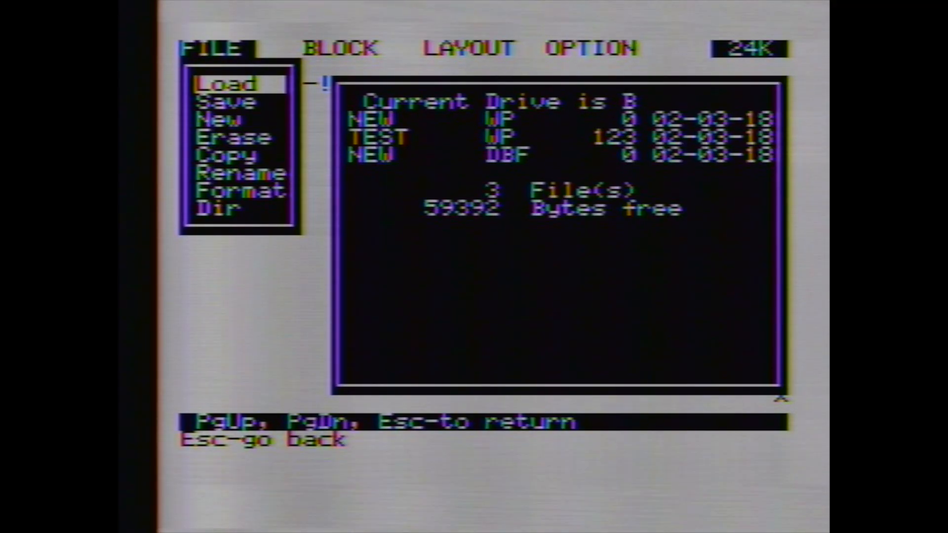
Enter 'test' as the file name to load from drive B.
text(test)
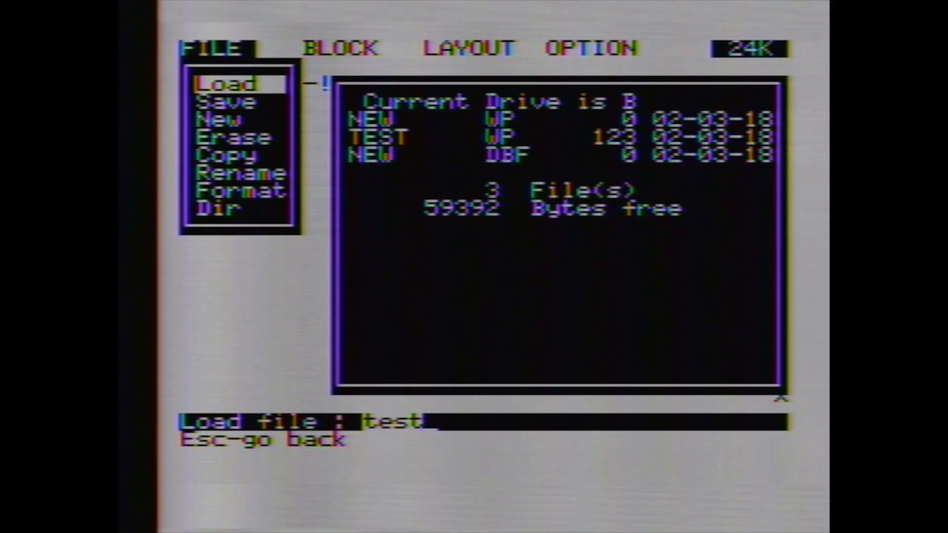
key(enter)
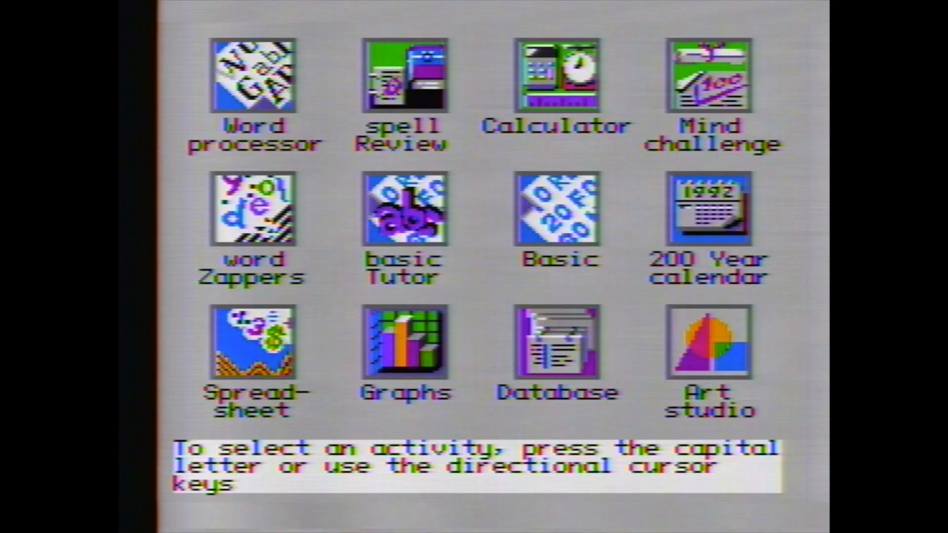
Play Word Zappers up to level 3 with a score of 320, then escape out.
click(254, 208)
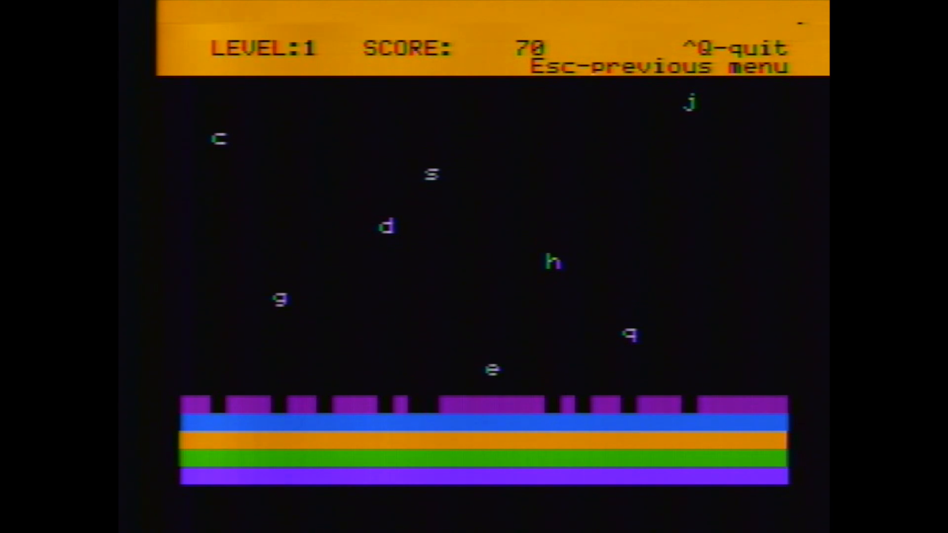
key(Escape)
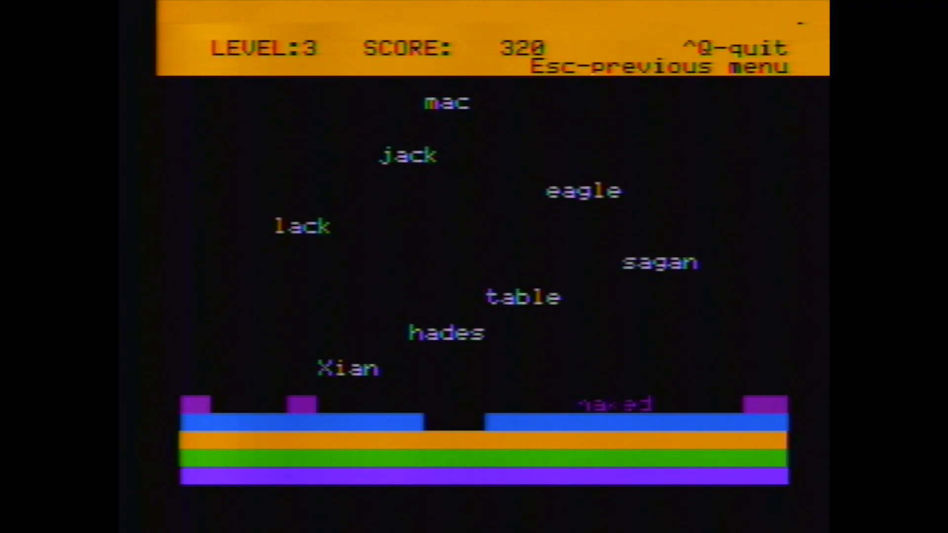
key(Escape)
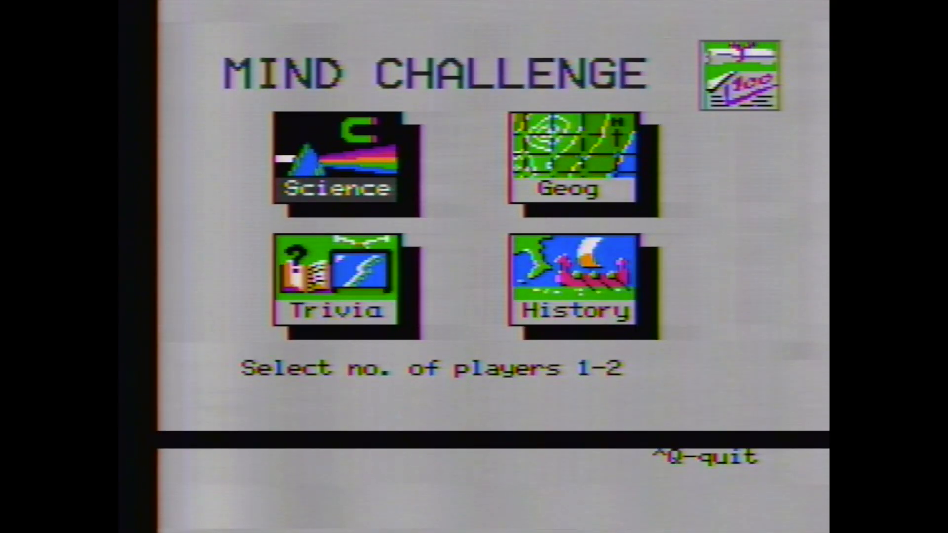
Enter 1 for the number of players and pick the quiz difficulty level.
text(1)
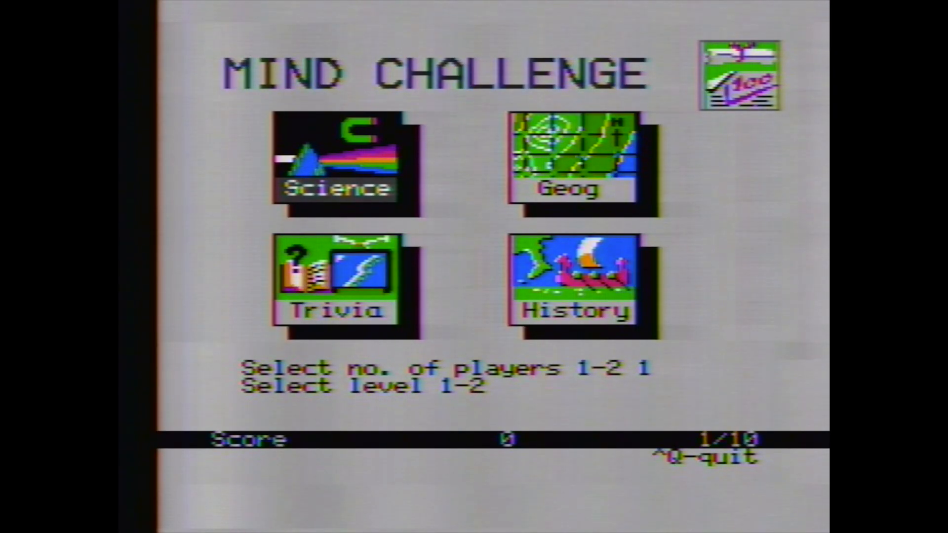
click(340, 162)
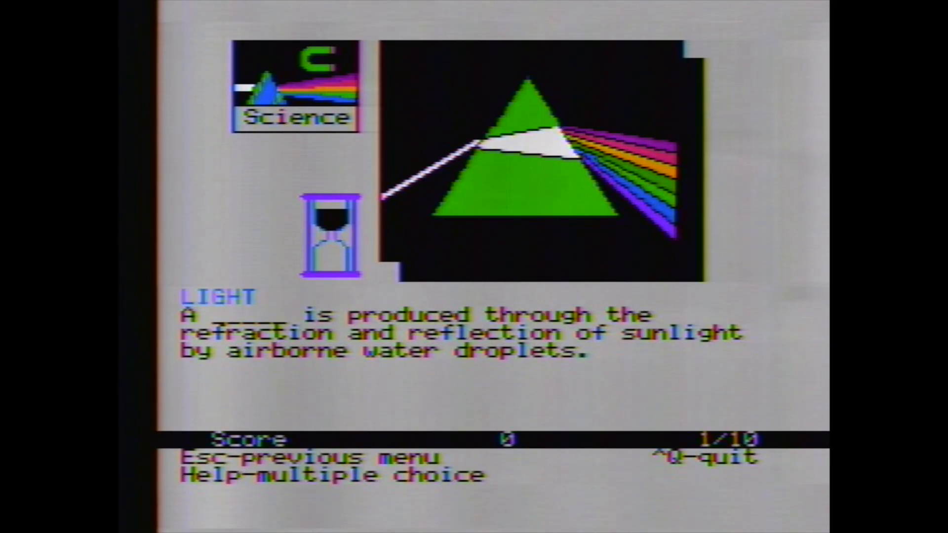
Answer the first Science questions about light, giving 'lens' as one answer.
click(187, 405)
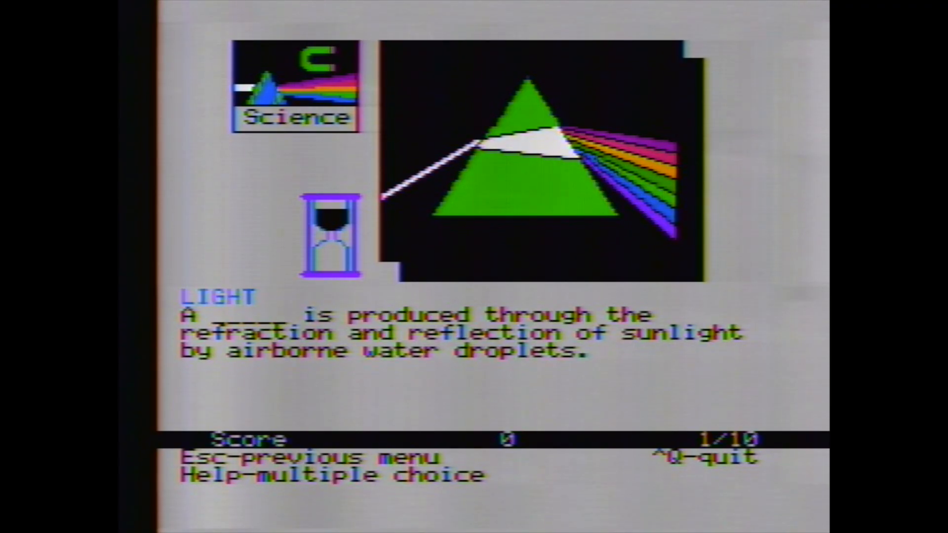
key(help)
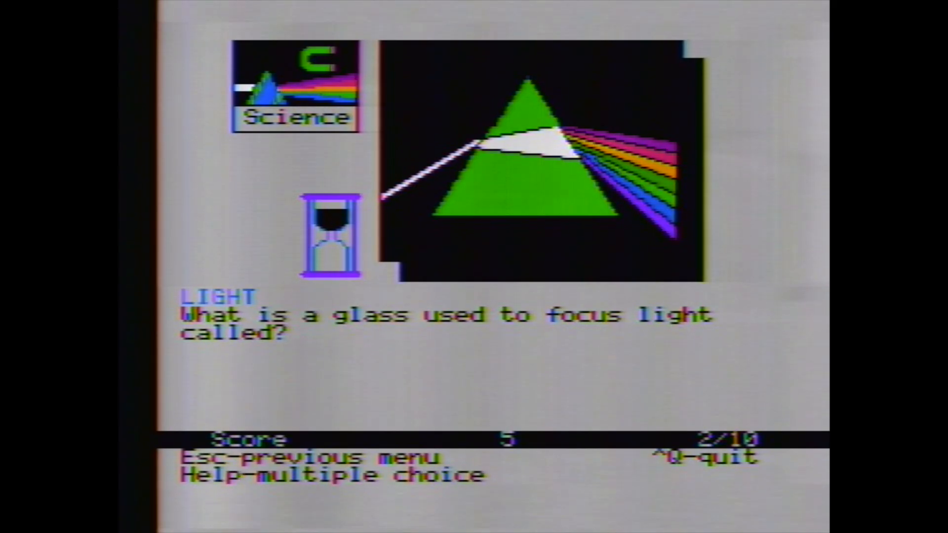
text(lesn)
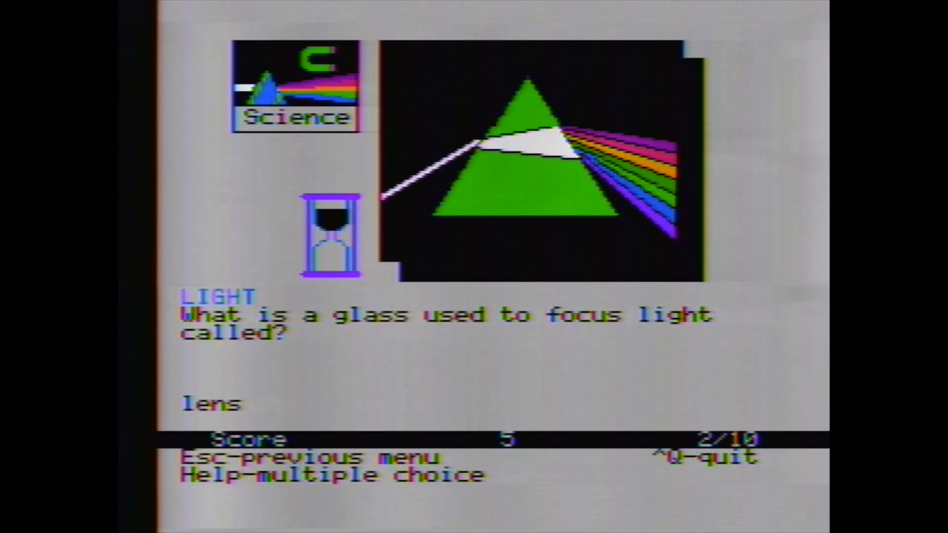
key(enter)
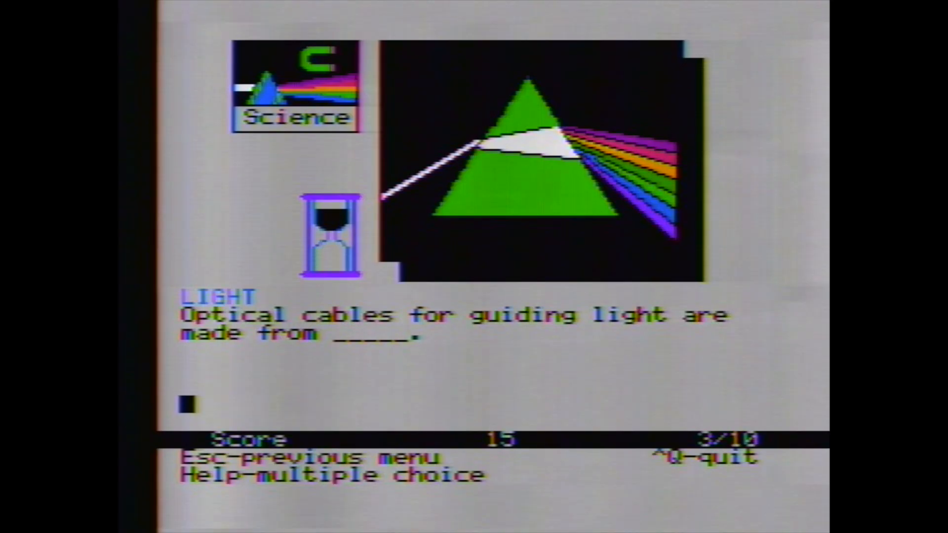
Answer the next question, pick diffraction from the multiple-choice options, and leave the quiz.
text(glsdd)
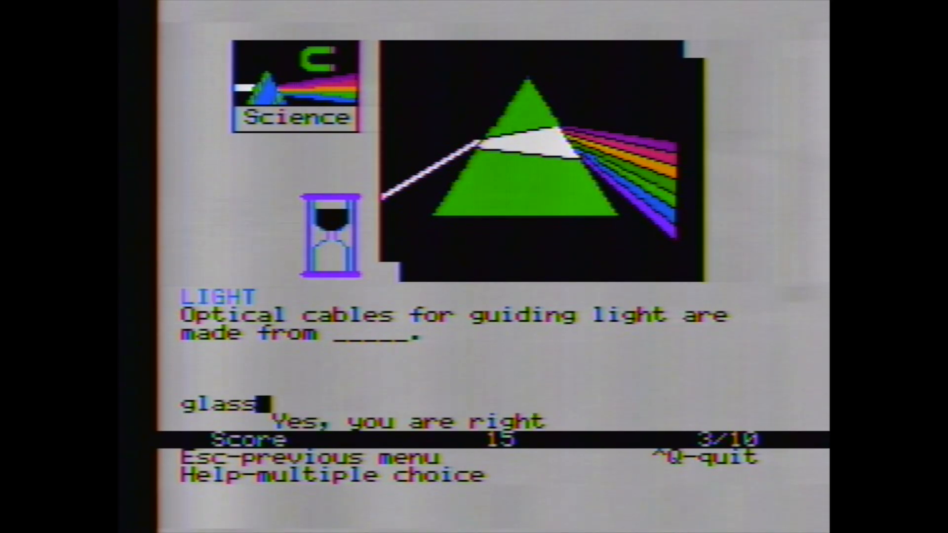
key(Return)
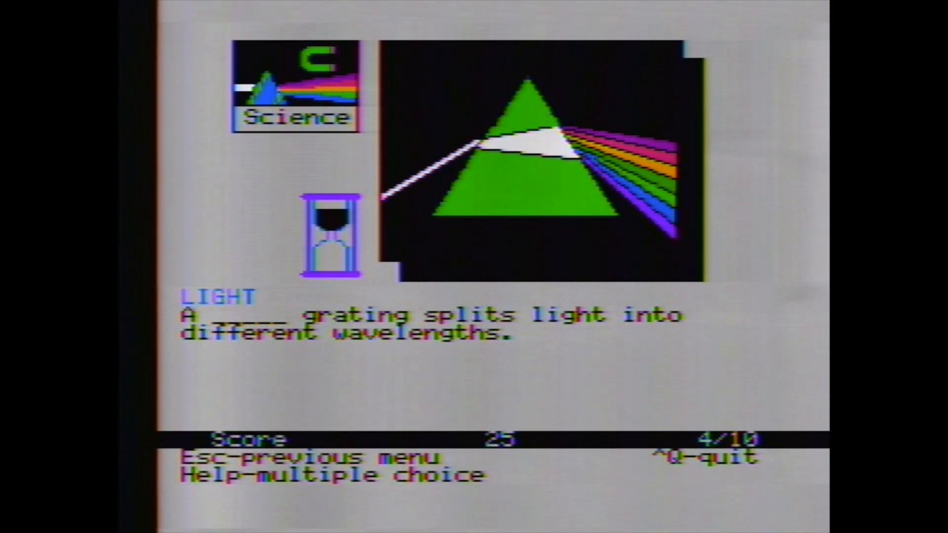
key(help)
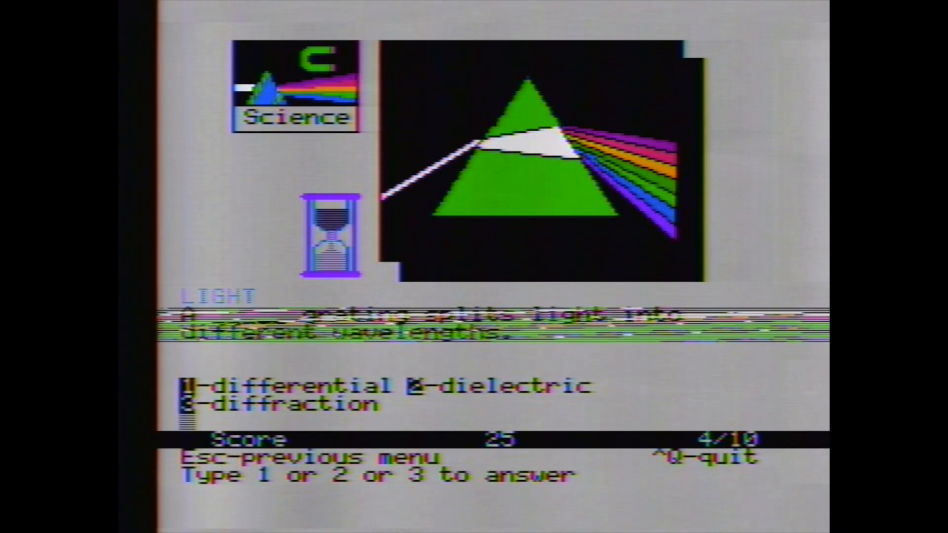
key(Escape)
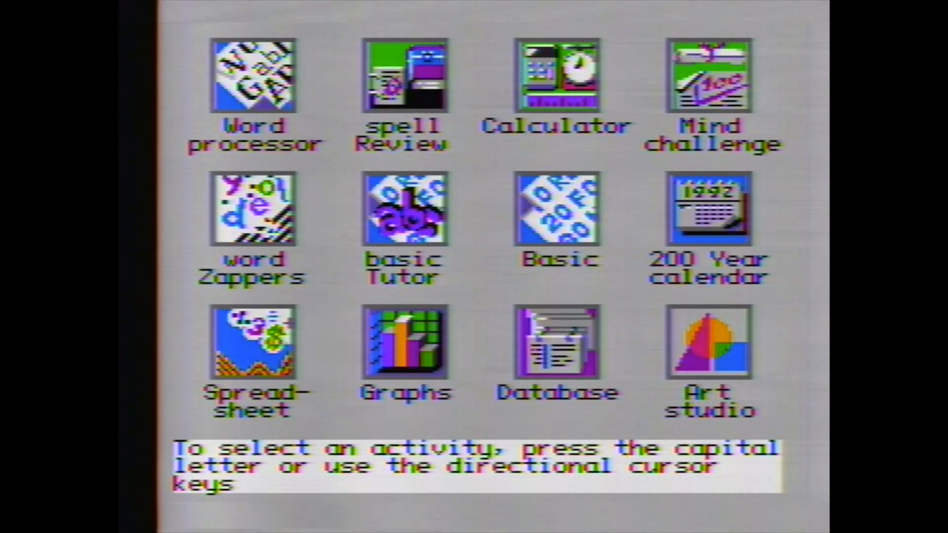
Write 10 PRINT "The 8-Bit Guy" and 20 GOTO 10 in Basic, run it, then break with Ctrl+C.
click(557, 209)
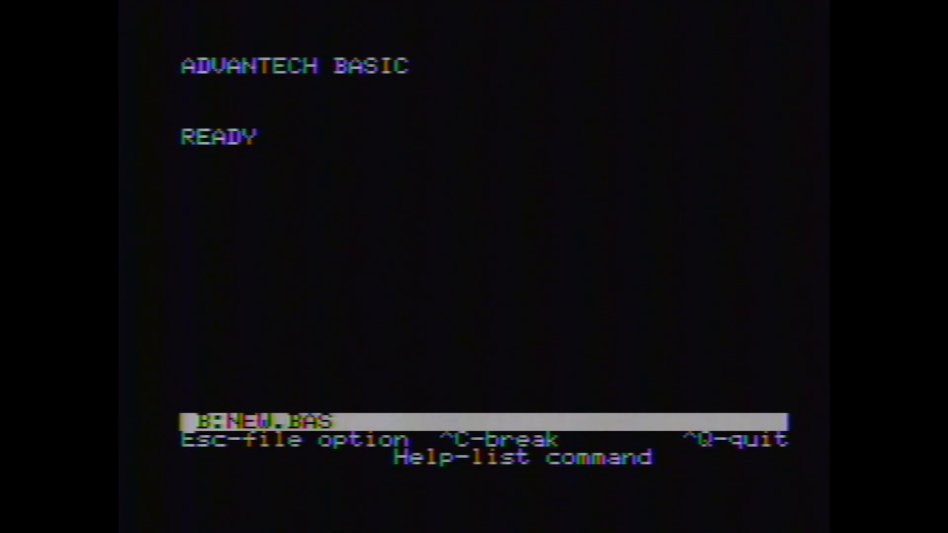
text(10)
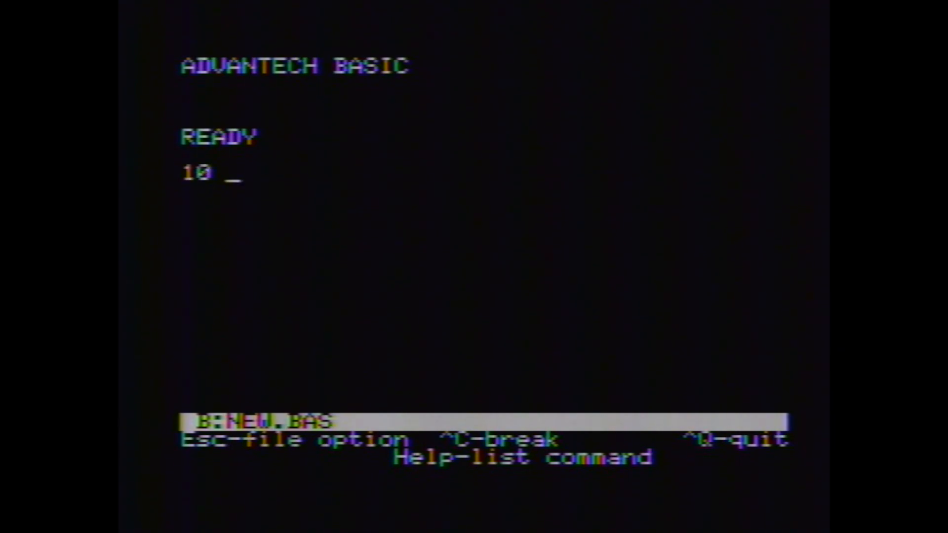
text(print "The 8-B)
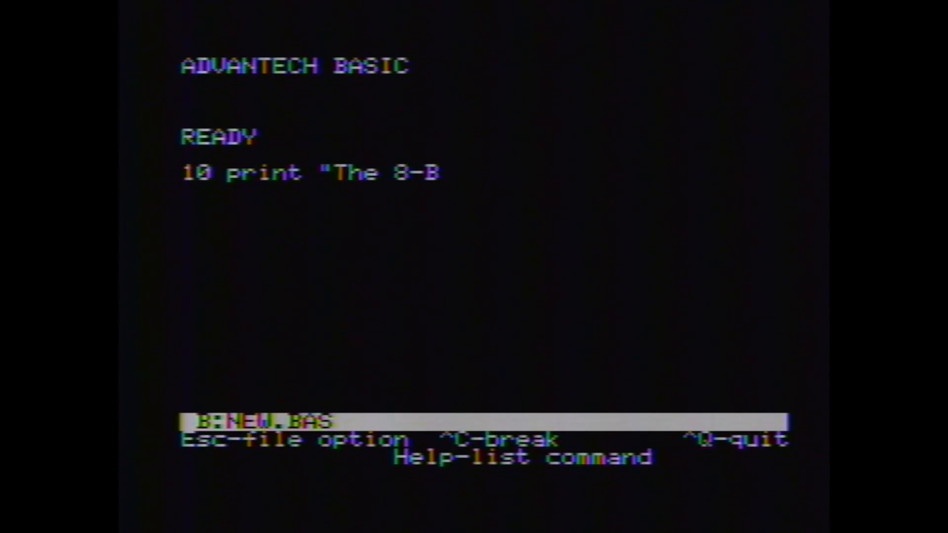
text(it Guy")
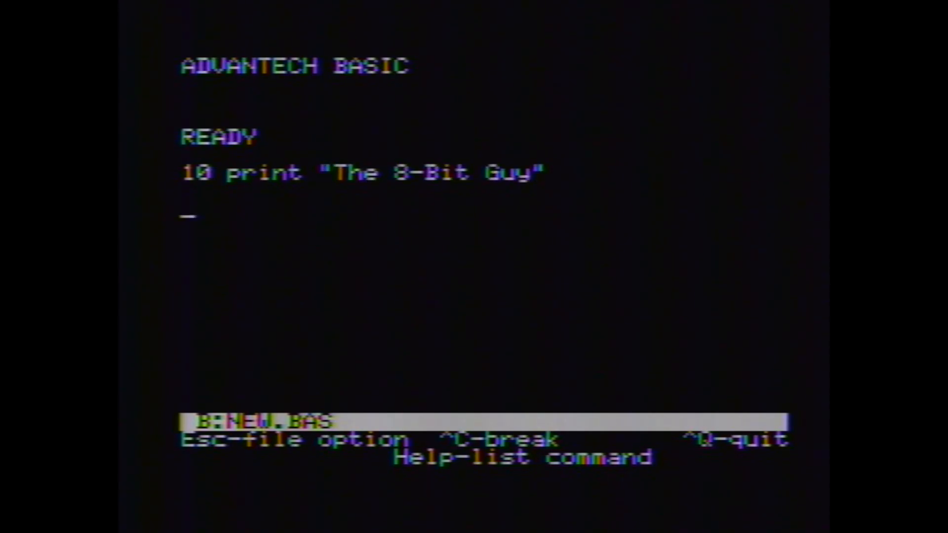
text(20 goto 10)
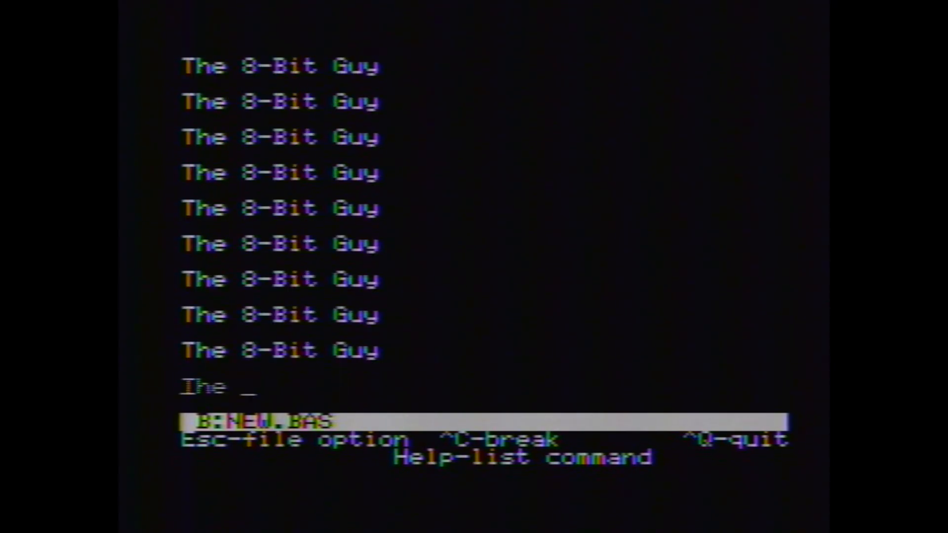
key(ctrl+c)
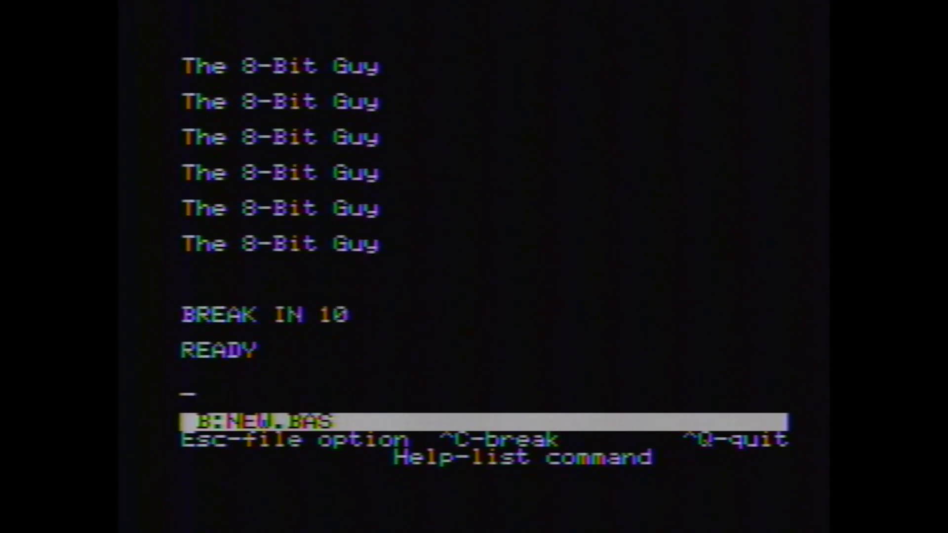
Browse the BASIC command library, list the program again, and start typing POKE 3232,23.
text(lidy)
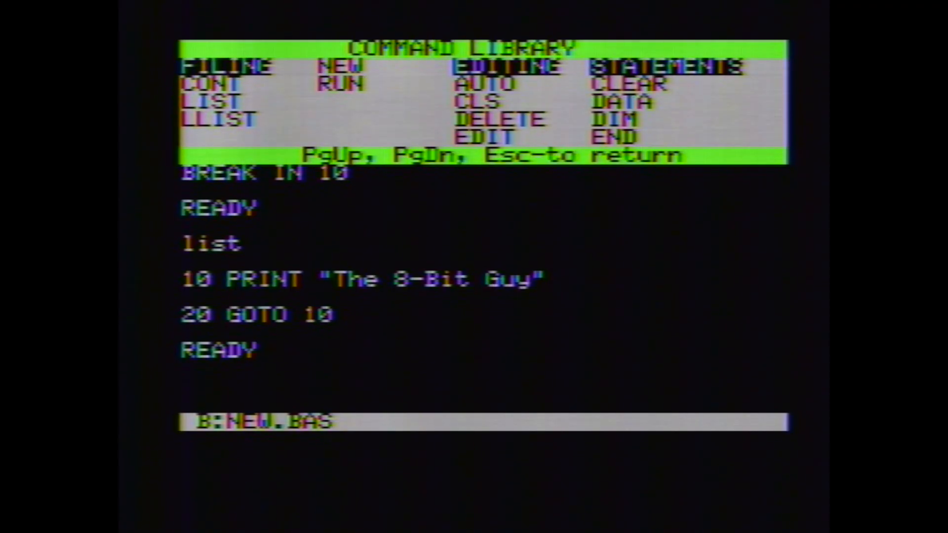
key(Escape)
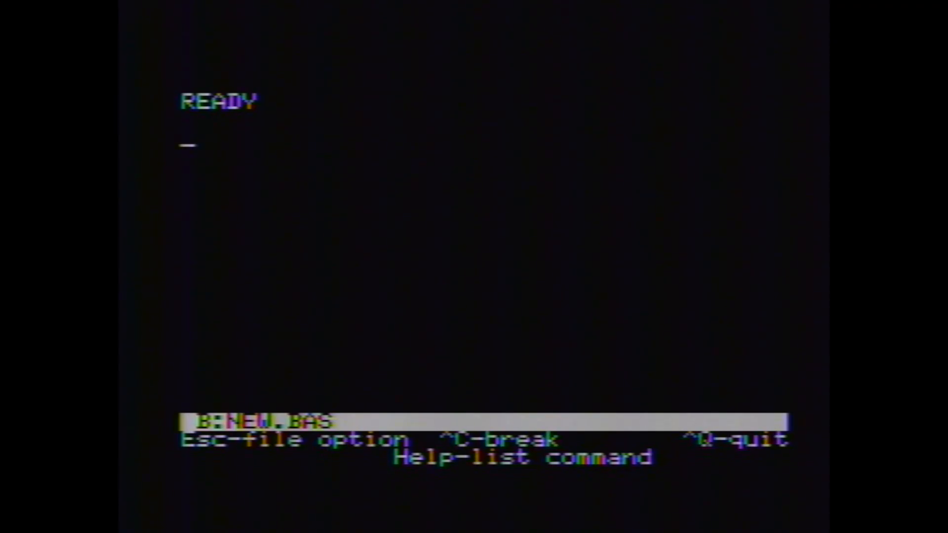
text(list)
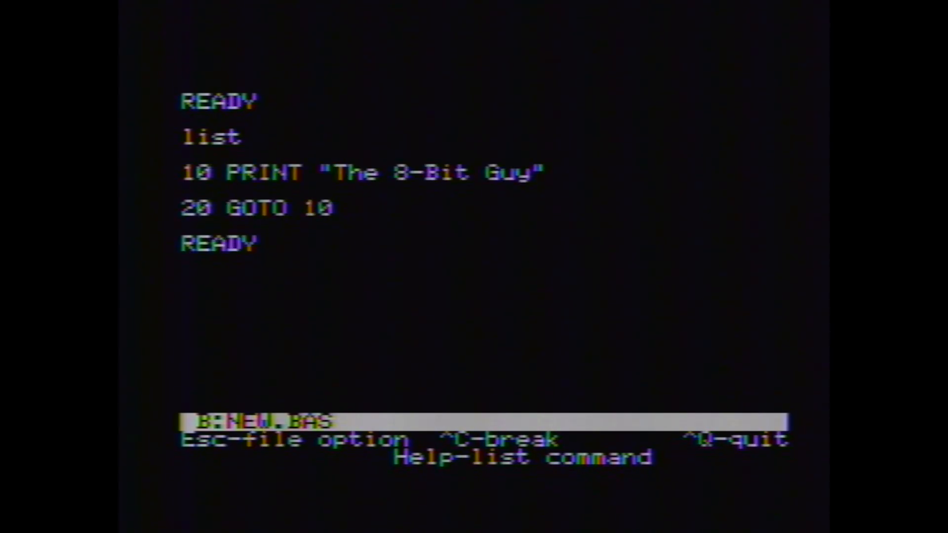
text(poke 3)
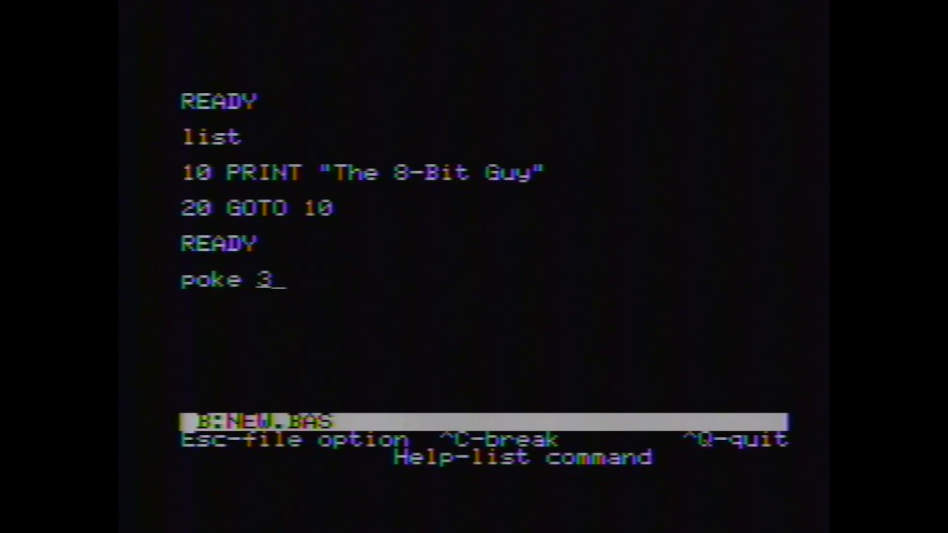
text(232,23)
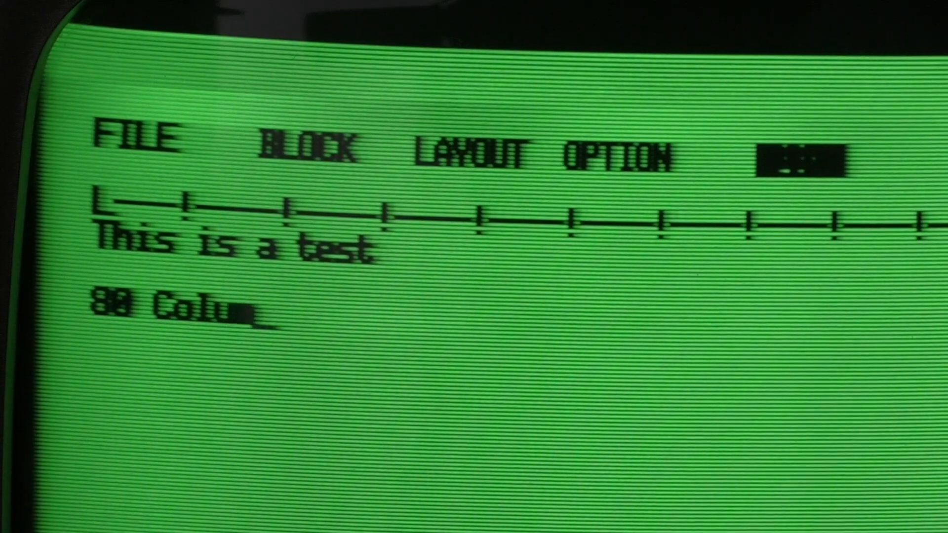
Type the second word-processor line about the 80-column display ('...mns seems.', 'very read...').
text(mns seems.)
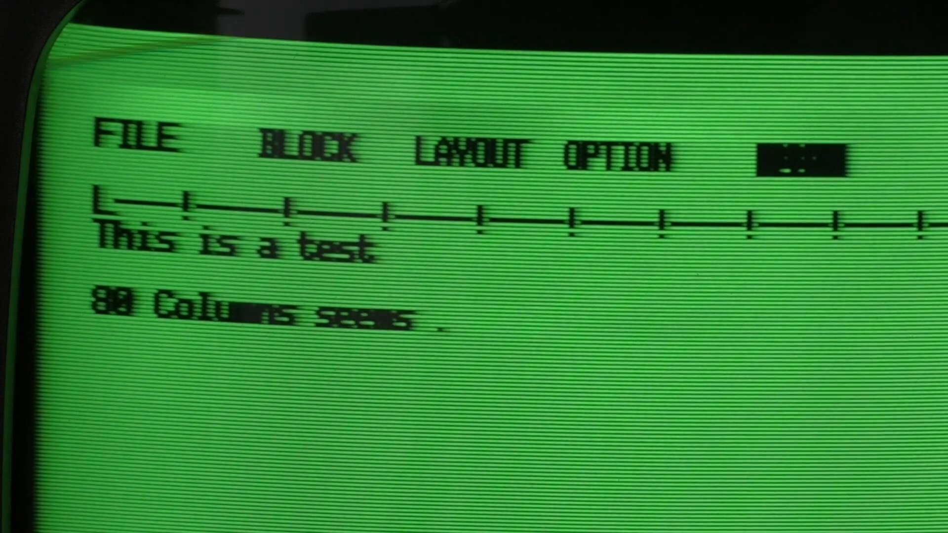
text(very read)
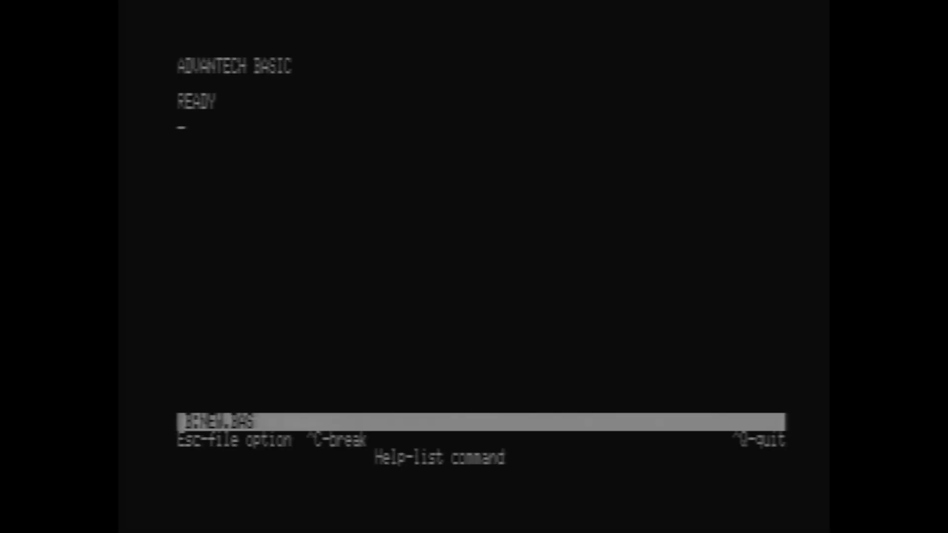
Start a new Art Studio picture via option 10 and write 'This is easier to read' beneath the test line.
text(10)
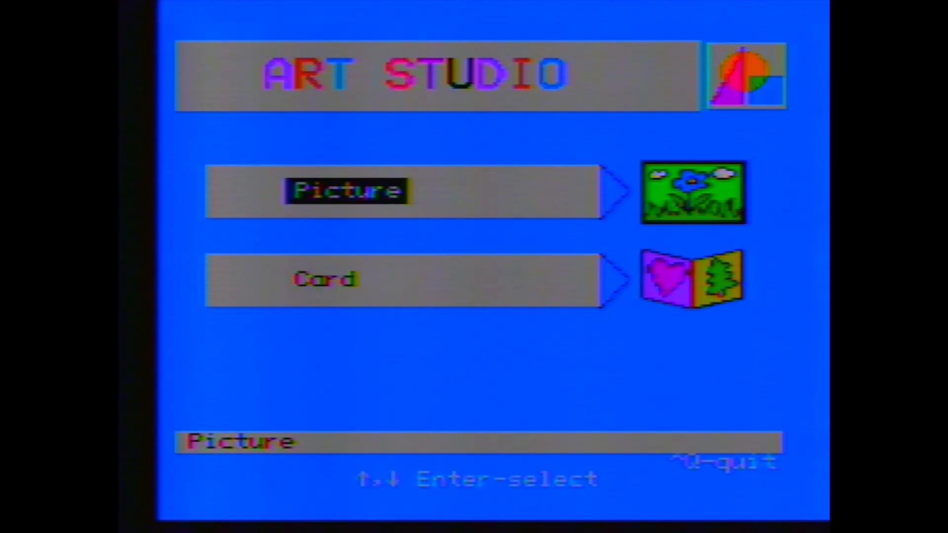
key(enter)
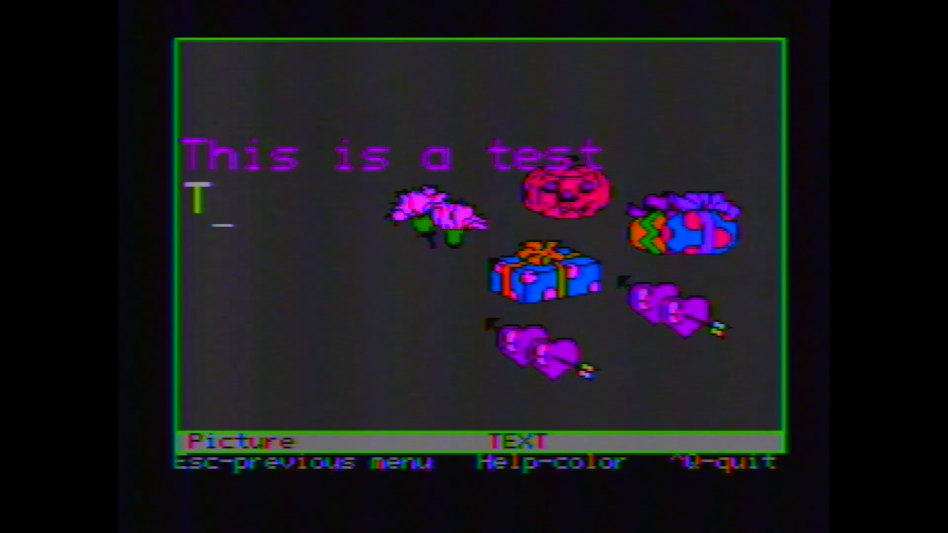
text(This is easier to read)
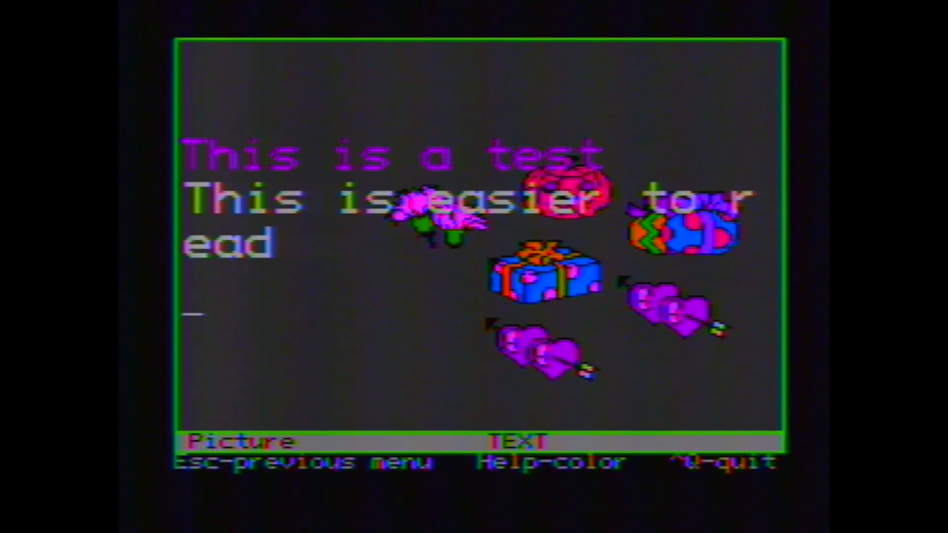